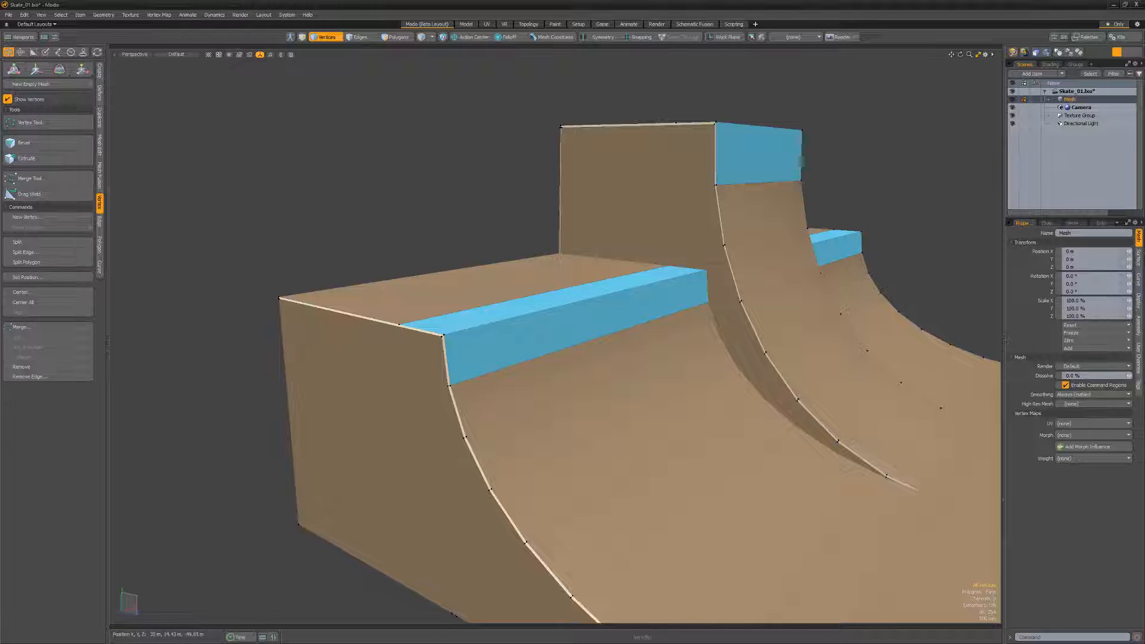
Step: Merge the selected ramp vertices with Join and acknowledge the two-vertices-joined report
click(18, 337)
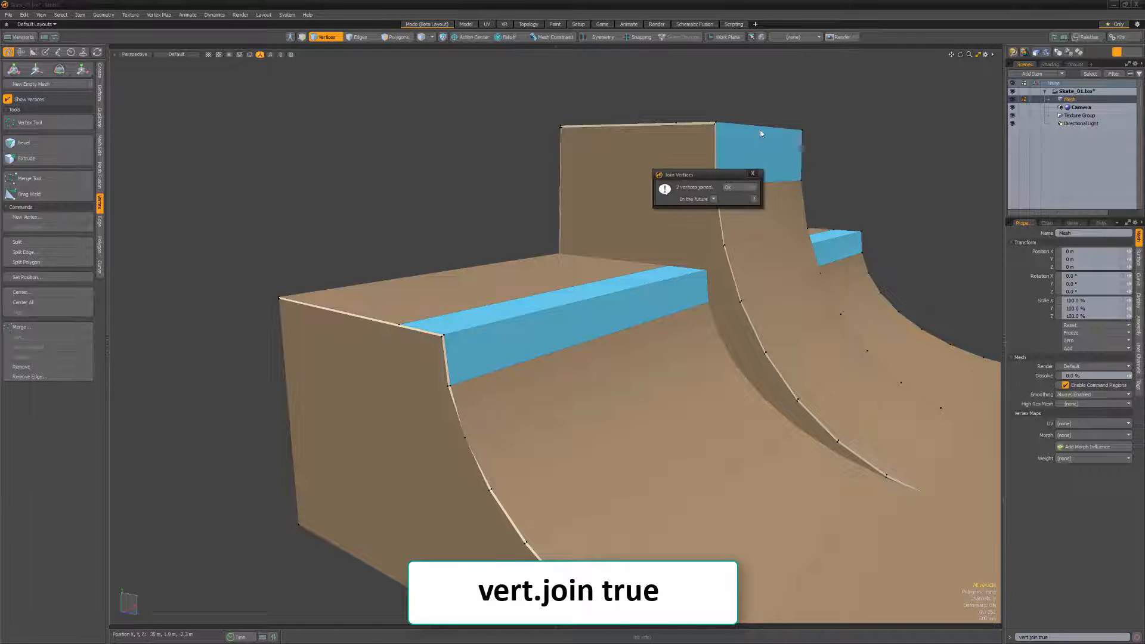
click(728, 186)
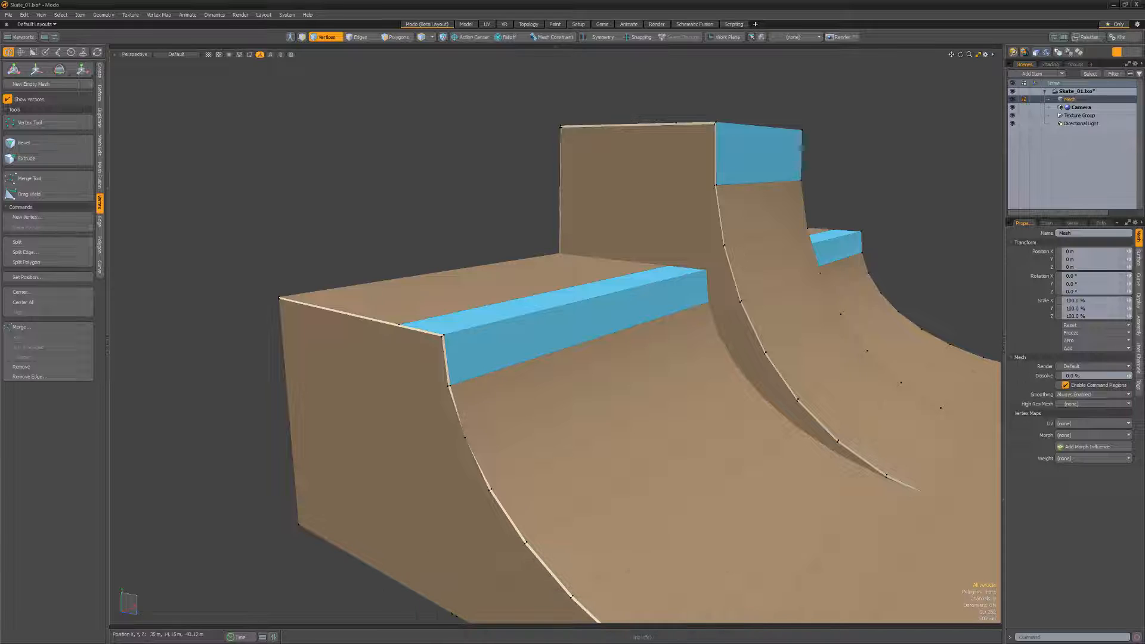